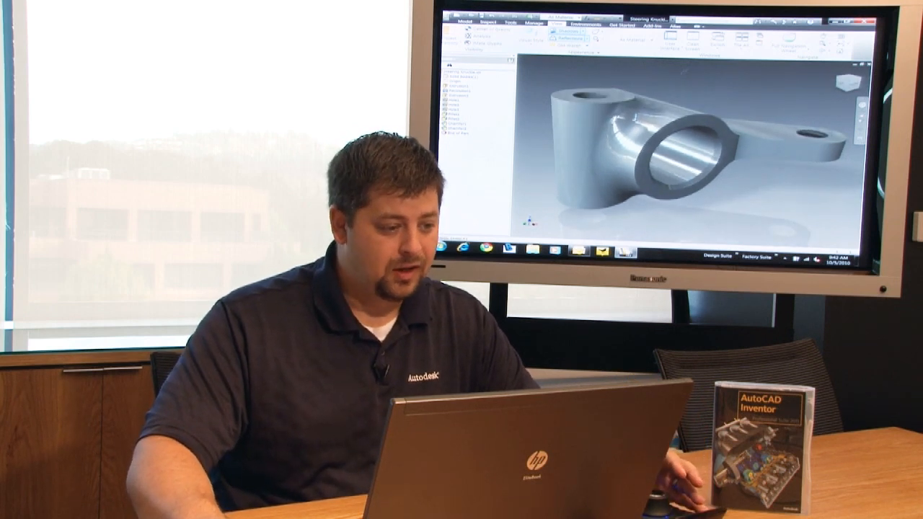
# - Start a Save Copy As of the SteeringKnuckle part from the File menu
pyautogui.click(16, 16)
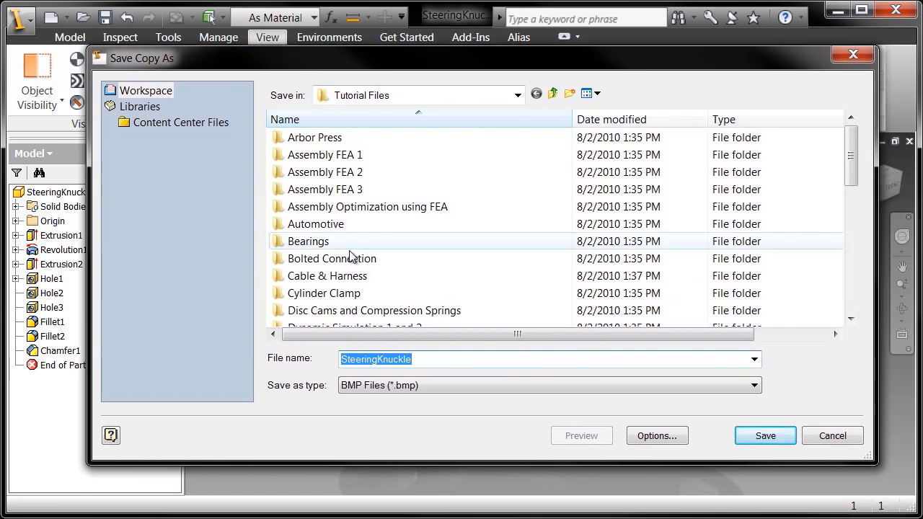
# - Save the steering knuckle as a JPEG file on the Desktop
pyautogui.click(753, 385)
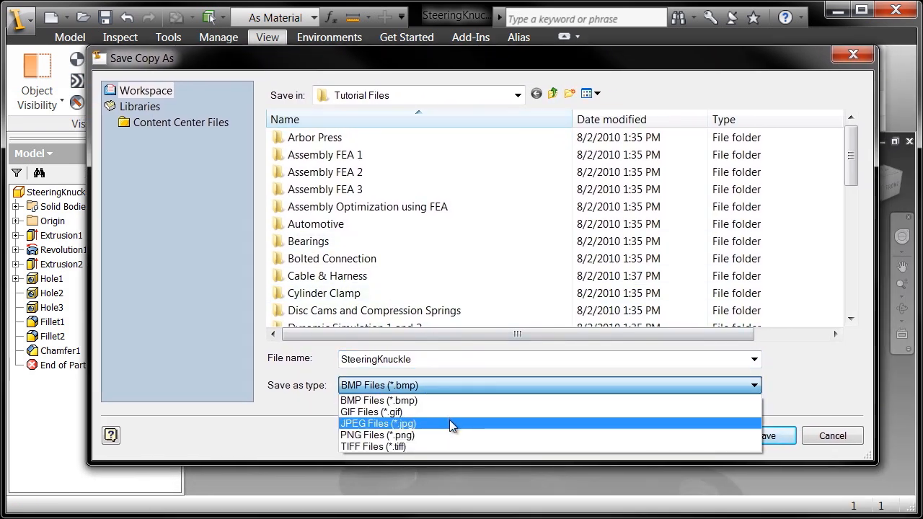
pyautogui.click(378, 424)
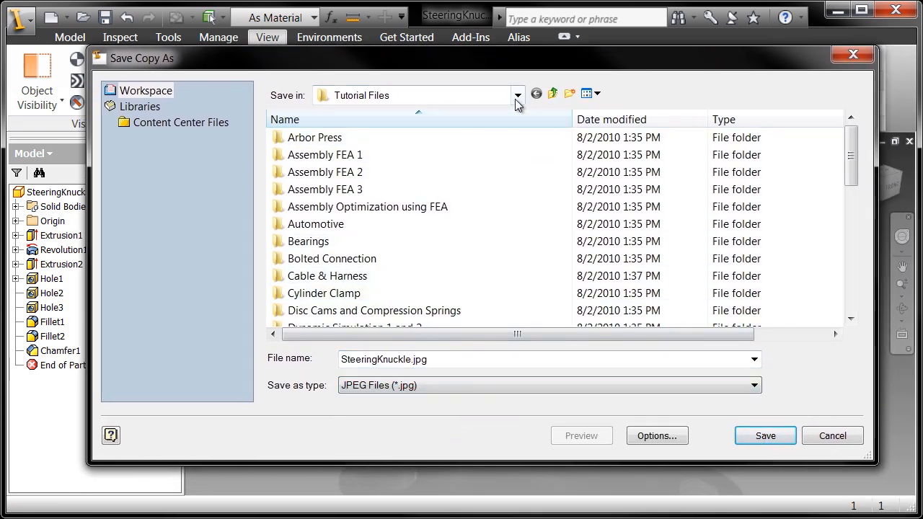
pyautogui.click(516, 96)
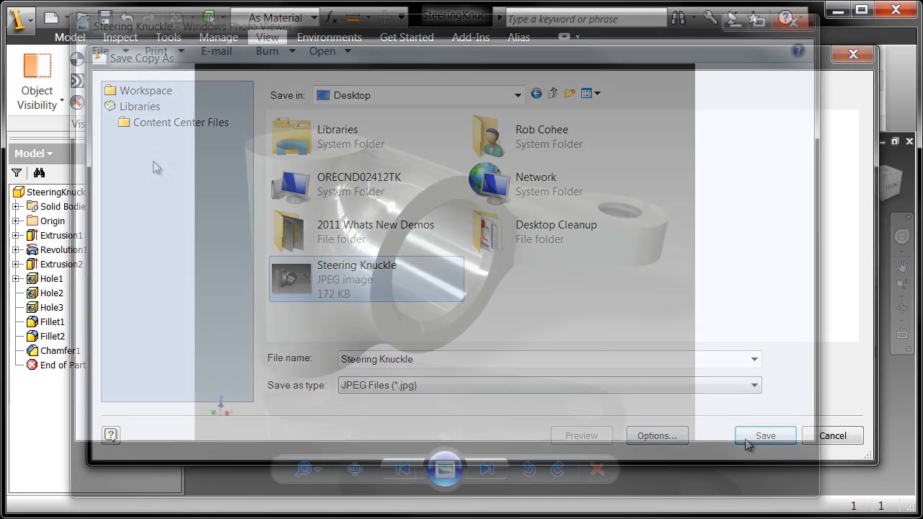
pyautogui.click(764, 435)
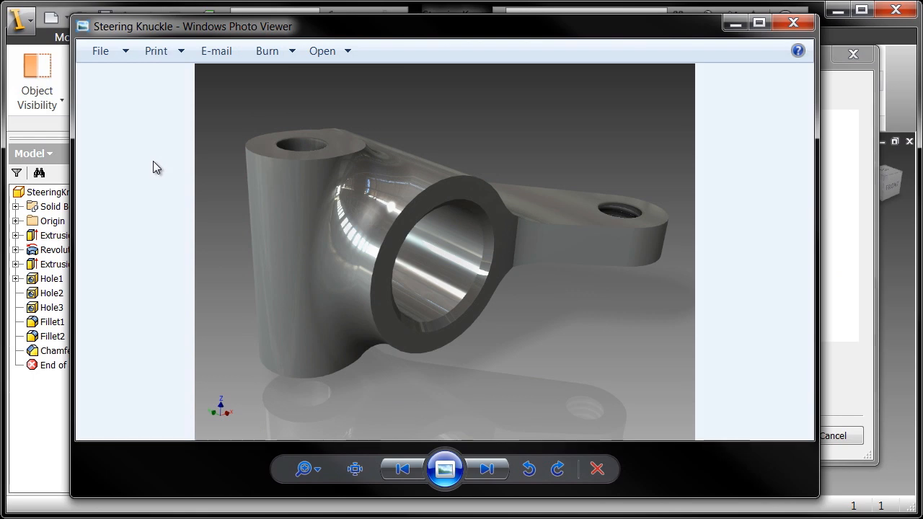